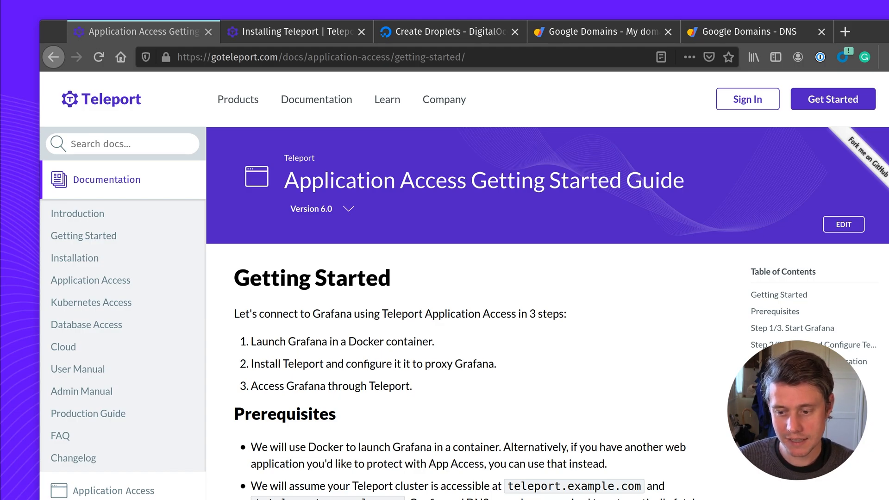
mouse_move(509, 279)
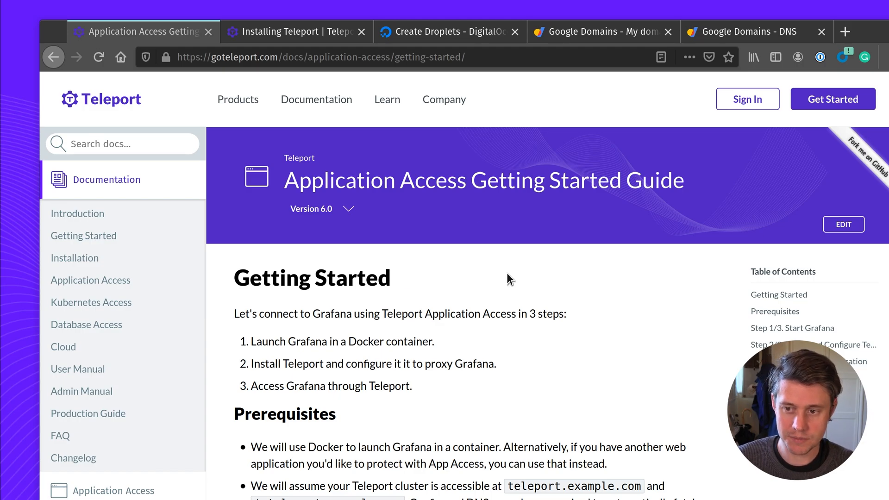
Submit a basic $6/mo Ubuntu droplet with SSH keys, then return to the Application Access guide
click(450, 31)
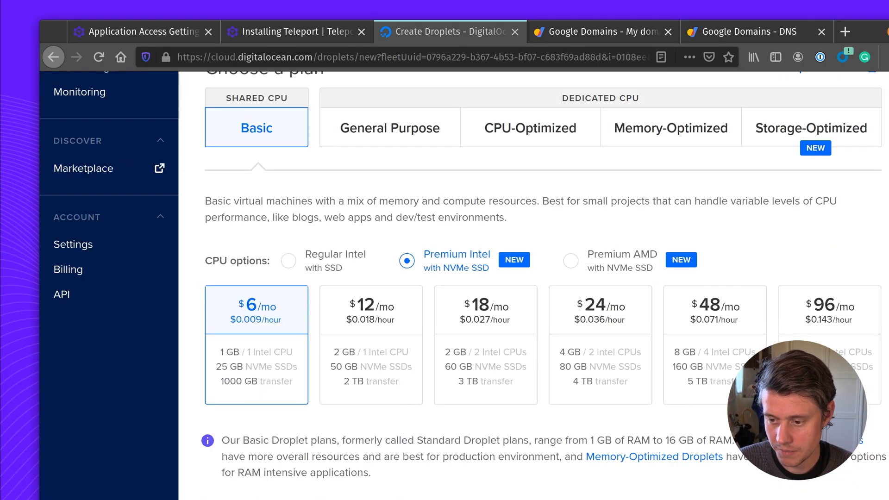
scroll(down, 3)
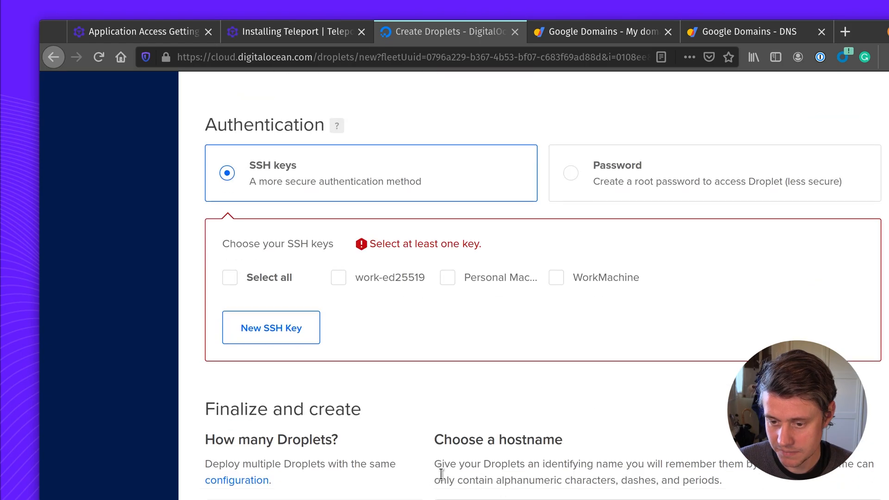
scroll(down, 3)
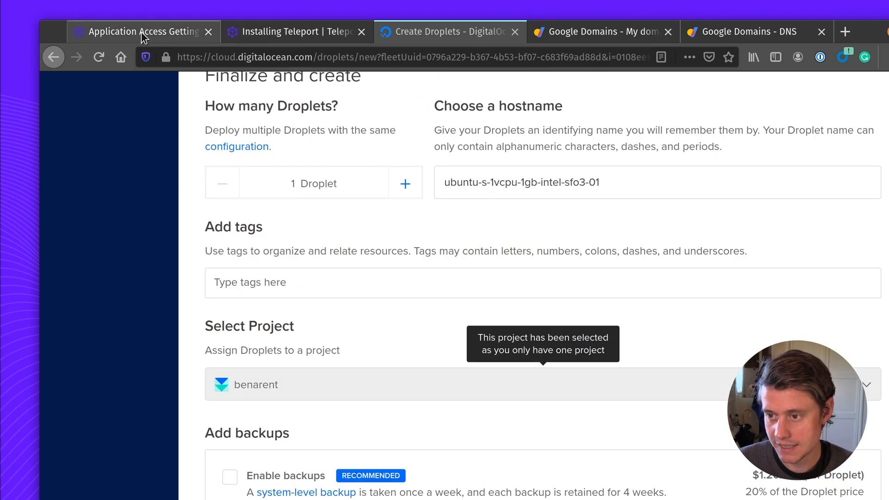
click(143, 31)
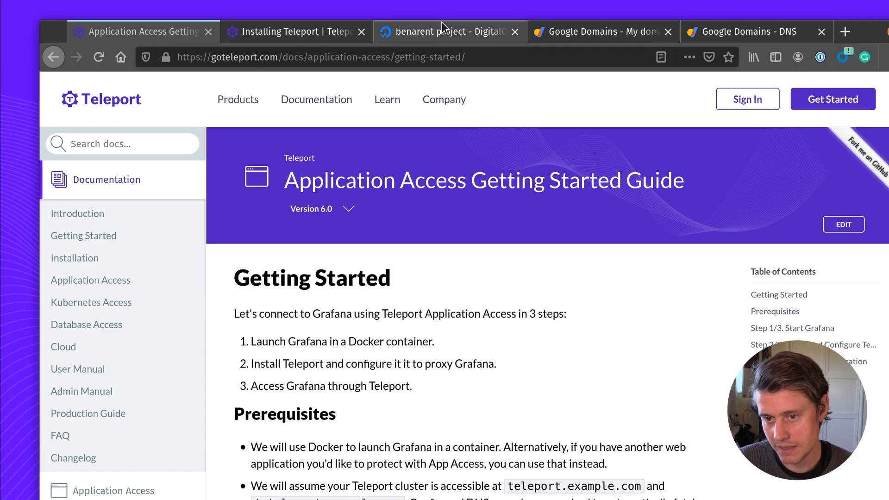
SSH into the droplet as root, install Docker via snap, and confirm version 19.03.13
click(447, 31)
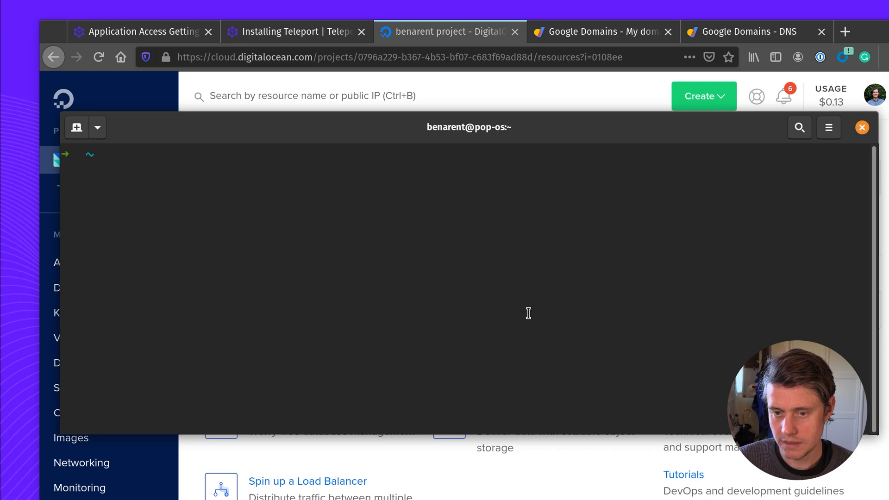
text(ssh r)
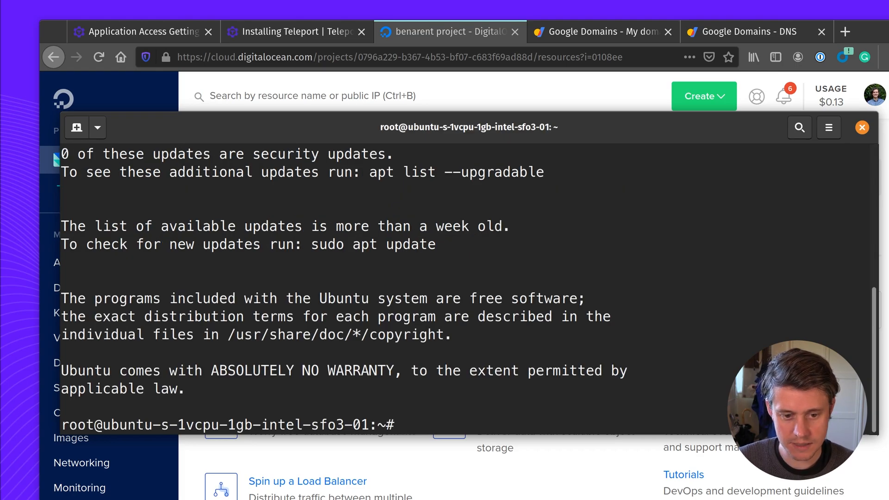
text(snap install docker)
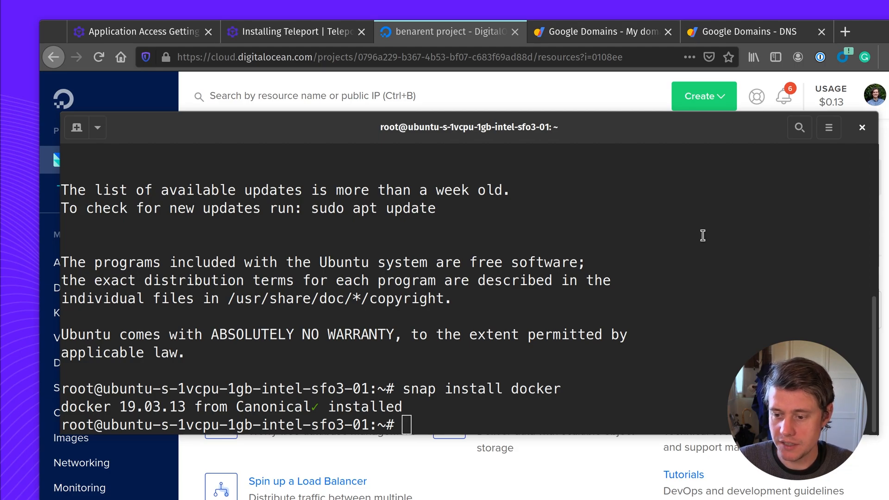
text(dokcer)
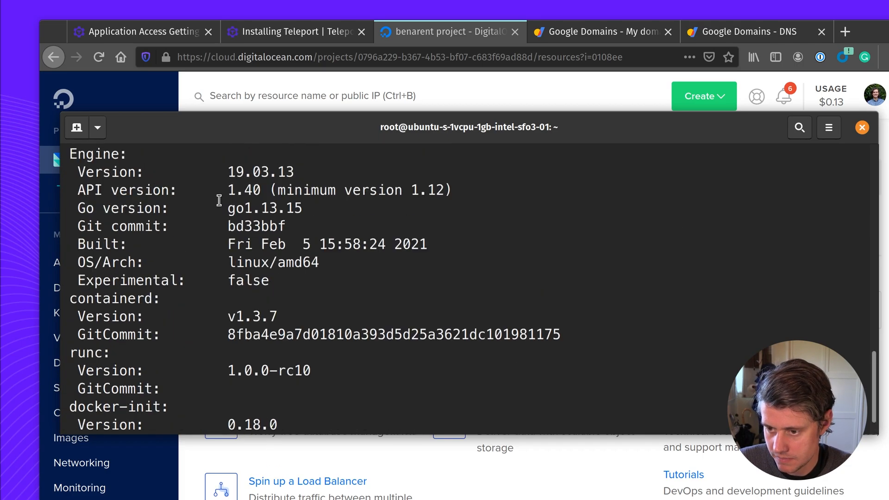
scroll(down, 3)
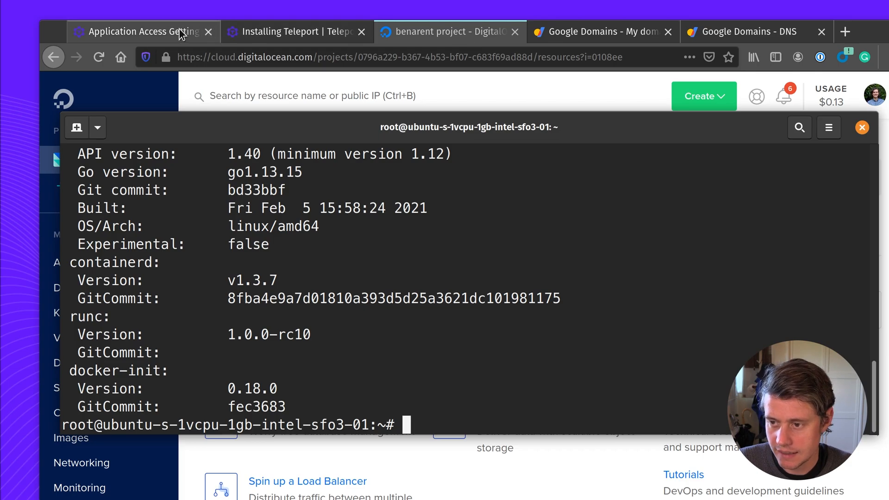
Start the grafana/grafana container detached with port mapping 127.0.0.1:3000:3000
click(142, 31)
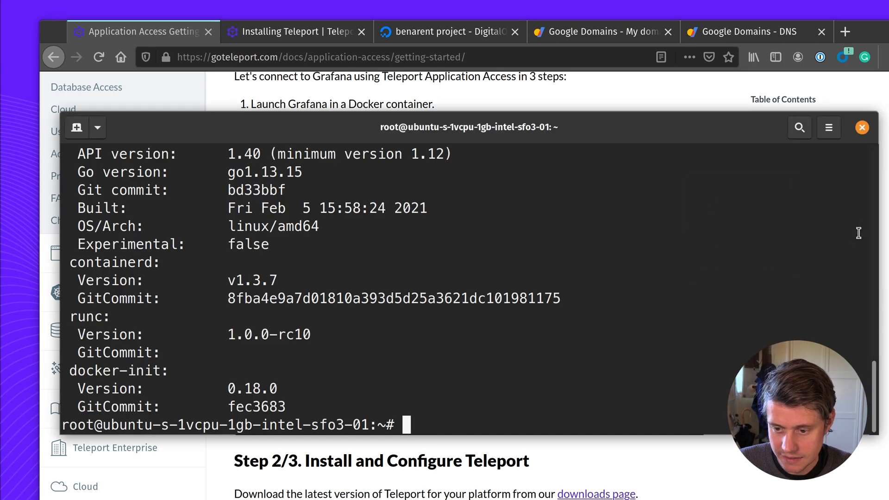
text(docker run -d -p 3000:3000 grafana/grafana)
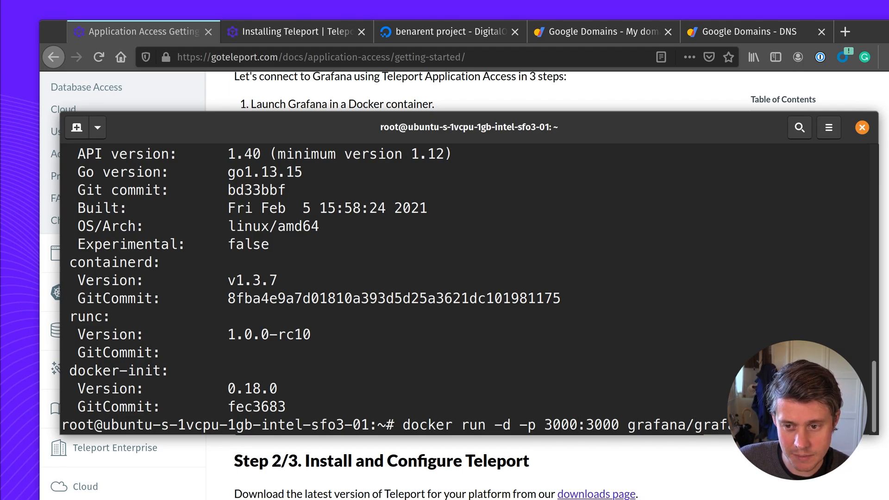
double_click(545, 424)
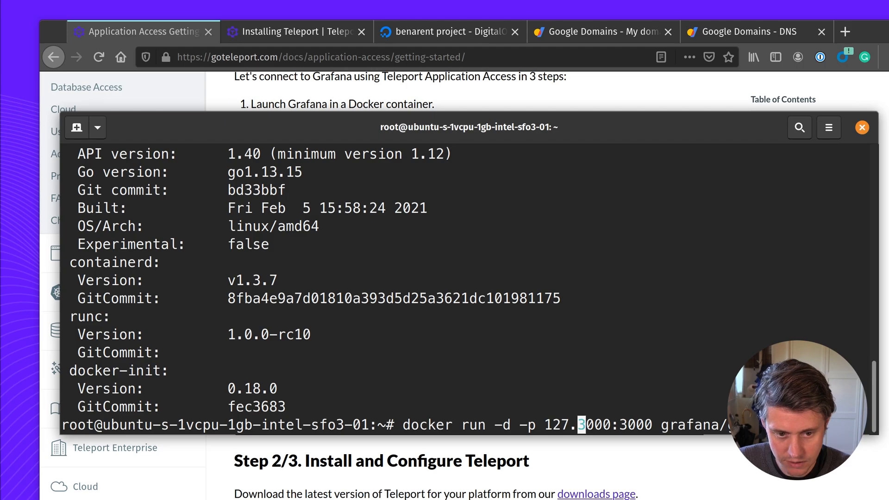
text(0.0.)
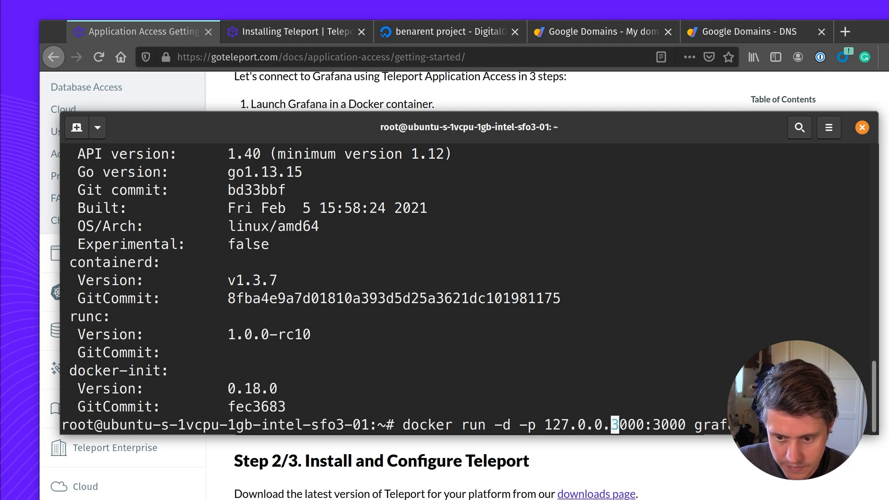
text(1:)
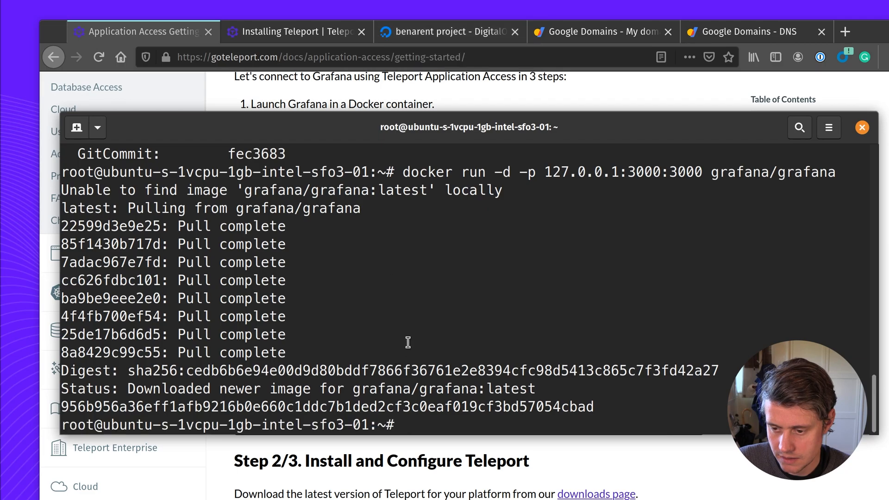
Check running containers and curl 127.0.0.1:3000 to see Grafana's Found login redirect
text(docker container ls)
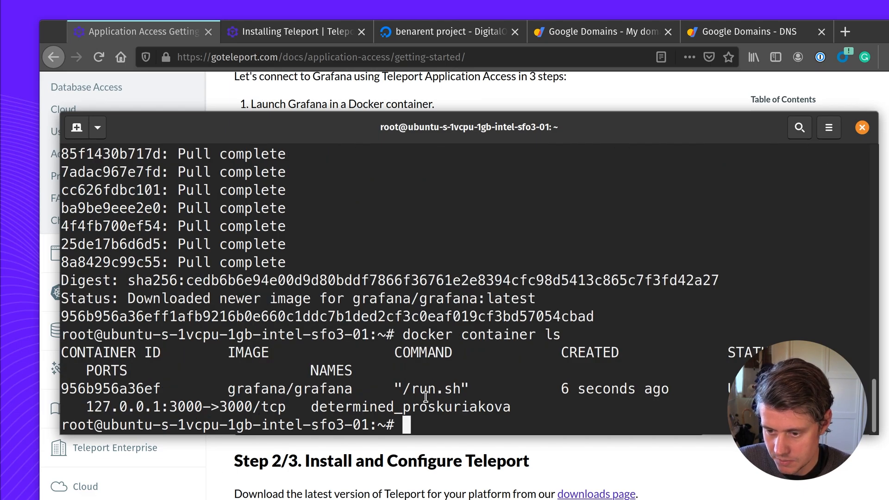
text(curl)
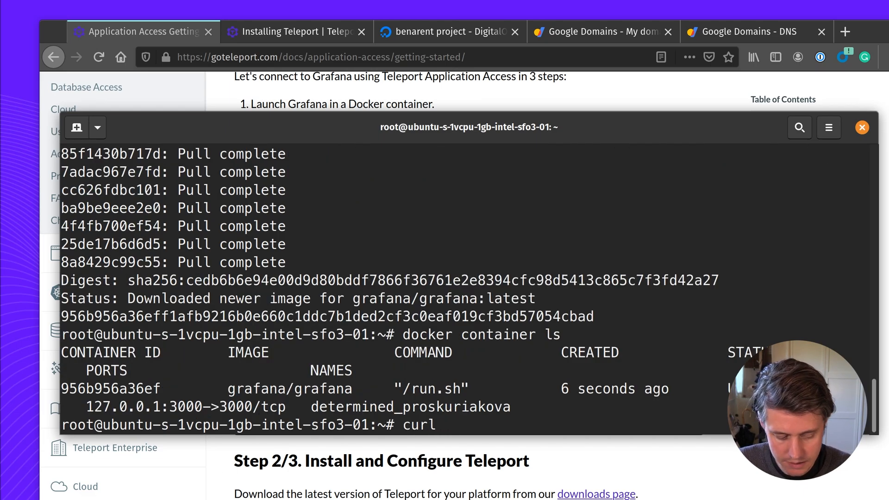
text(127.0.)
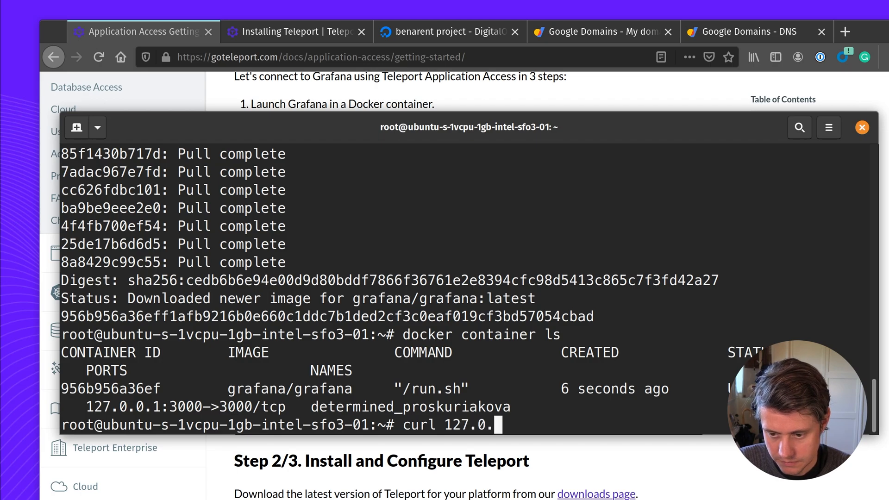
text(0.1/)
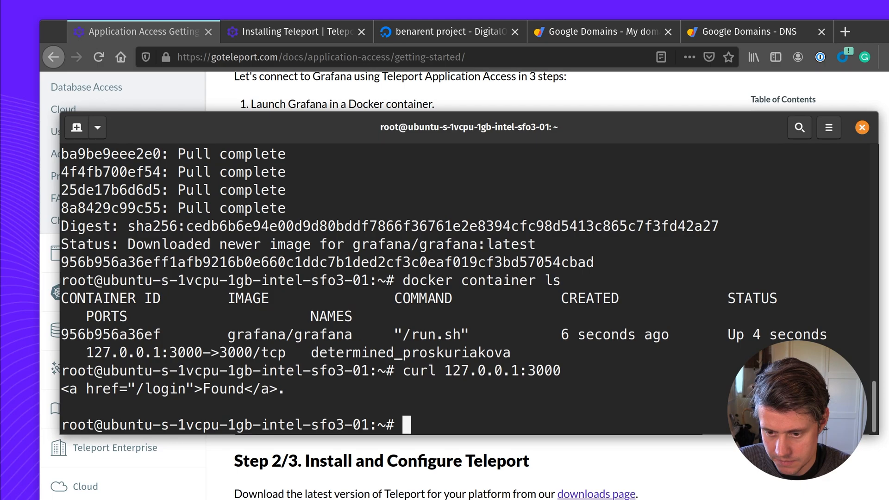
double_click(223, 389)
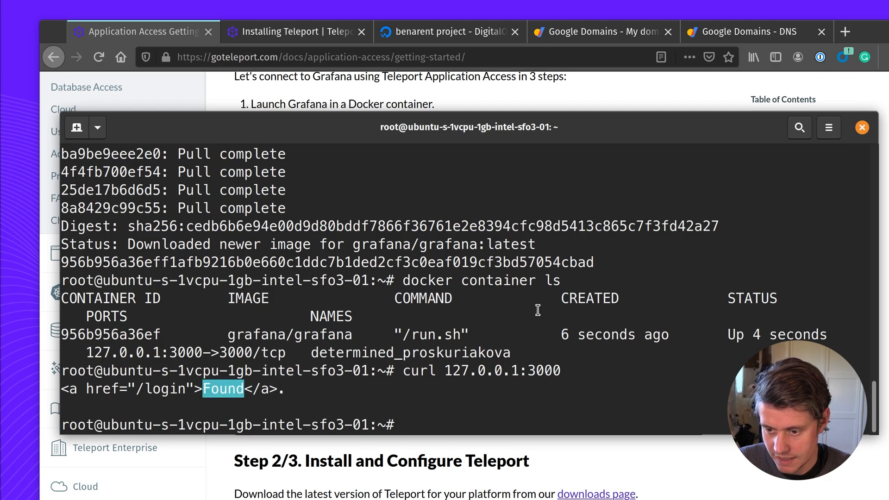
Confirm 161.35.233.124:3000 is unreachable publicly, then view the guide's Install Teleport step
click(448, 31)
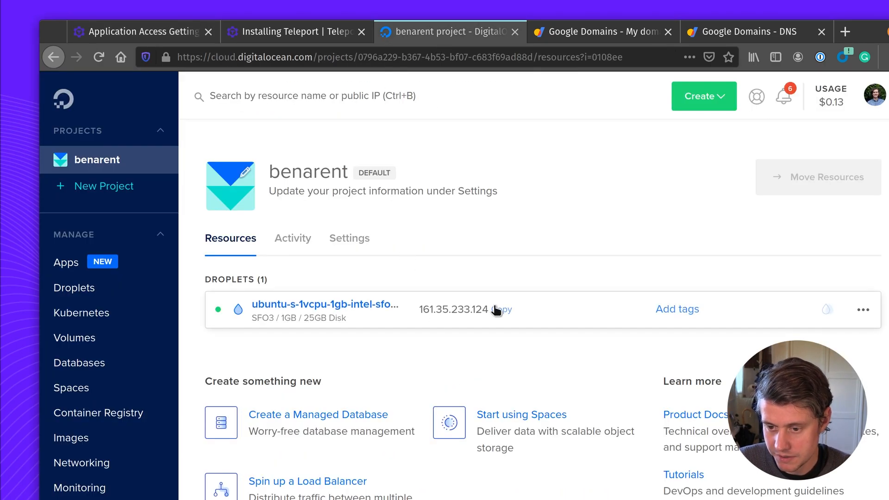
text(161.35.233.124)
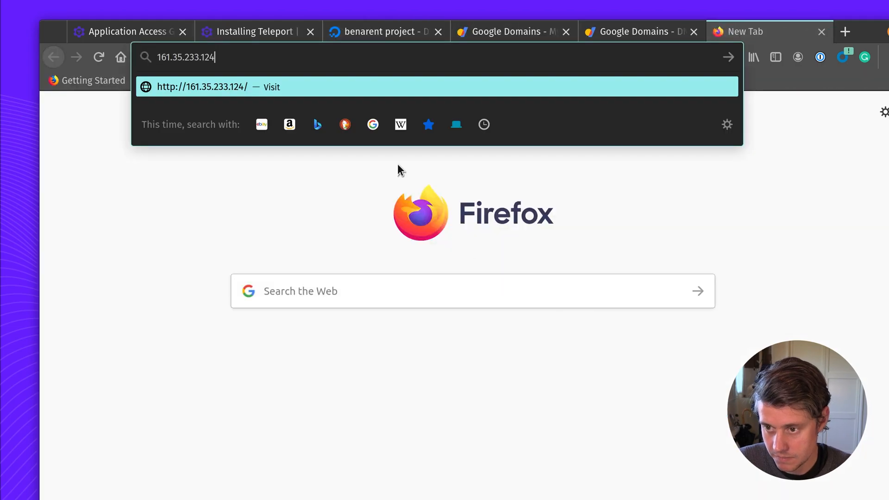
text(:3000)
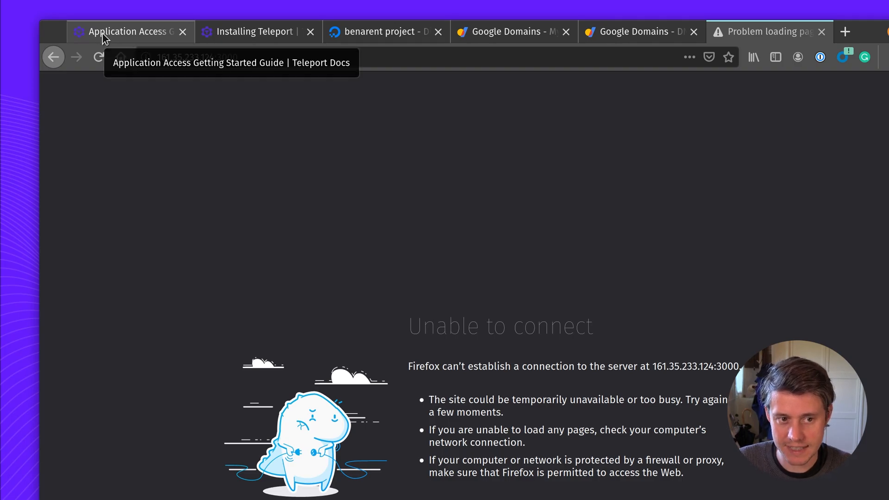
click(129, 31)
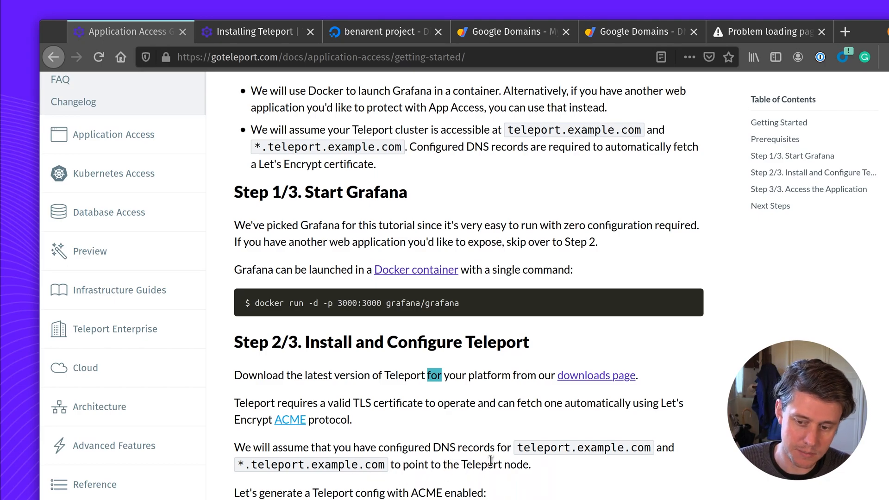
mouse_move(550, 395)
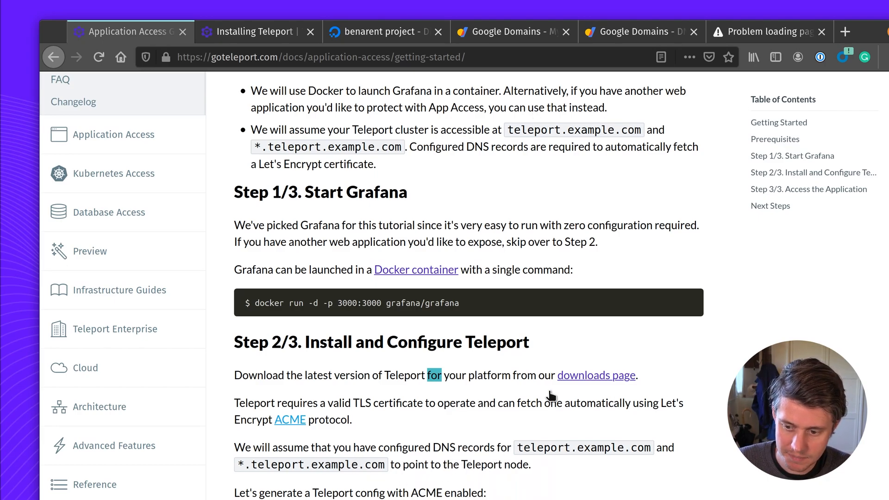
double_click(543, 447)
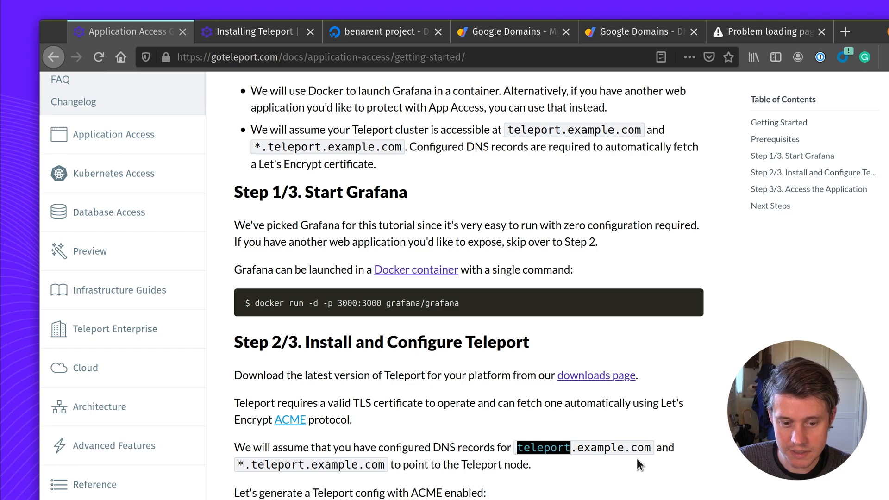
mouse_move(610, 50)
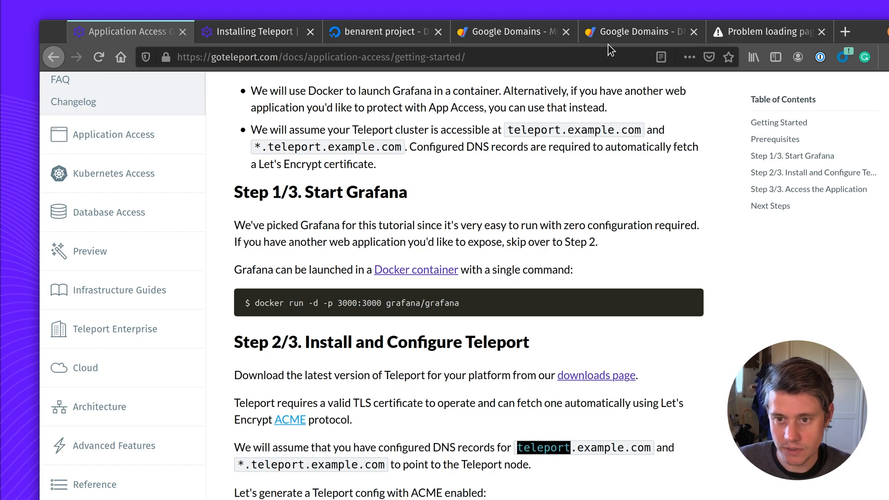
Add A records devops-apps and *.devops-apps on asteroid.earth pointing to 161.35.233.124
click(640, 31)
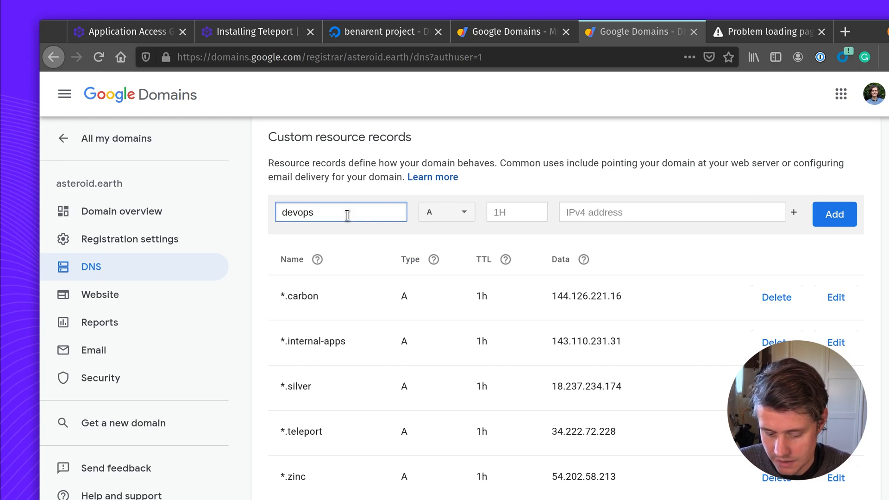
text(-apps)
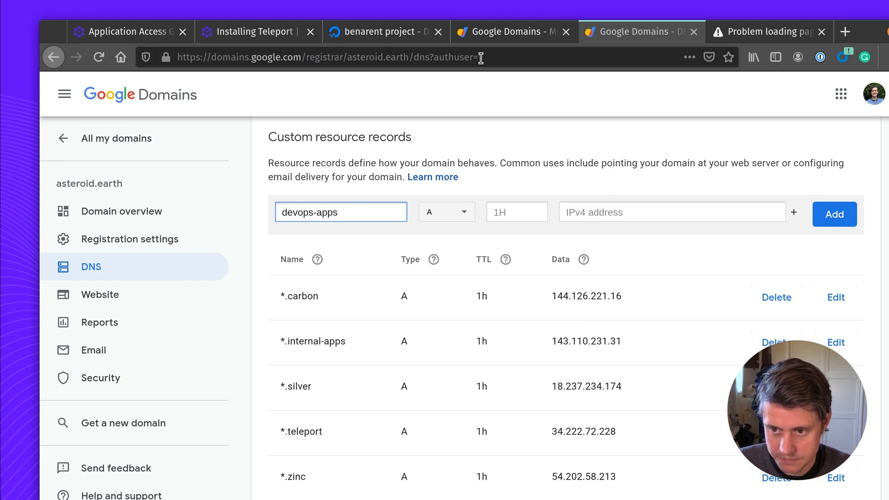
text(161.35.233.124)
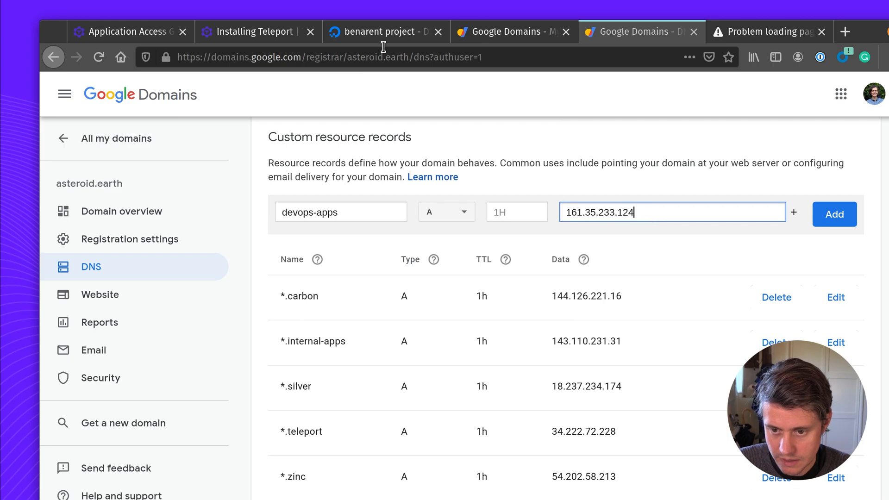
mouse_move(594, 253)
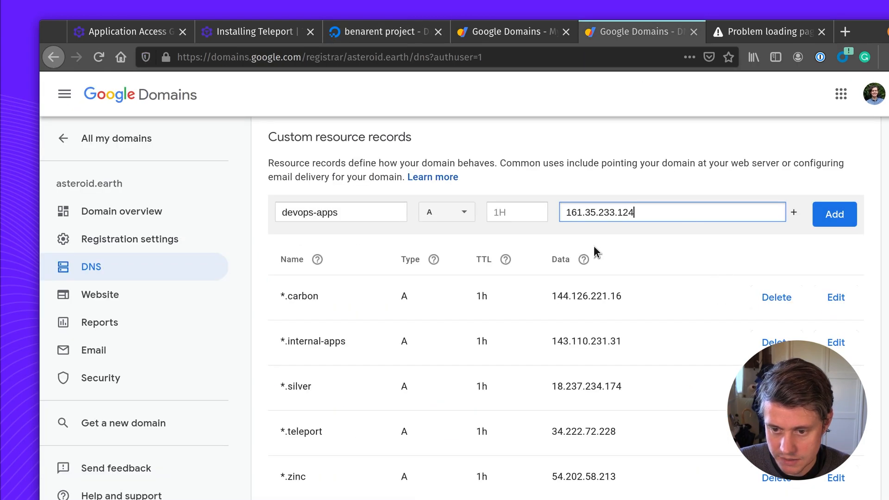
click(834, 214)
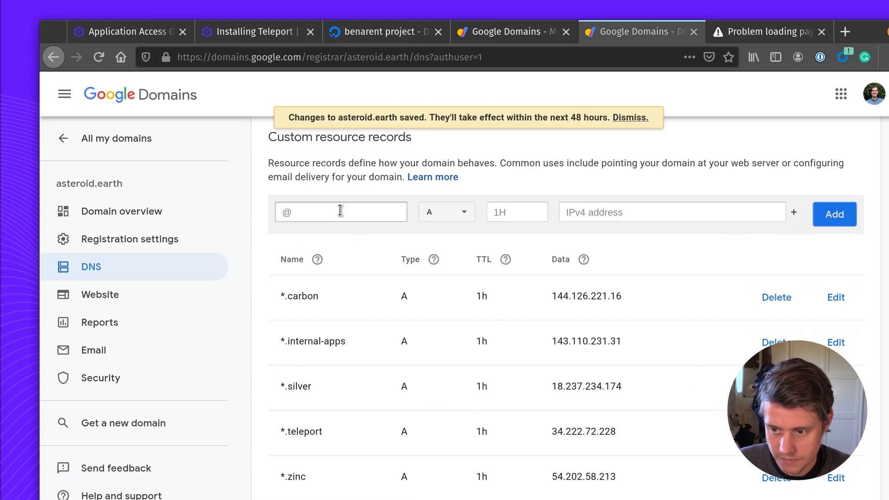
text(*.devops-apps)
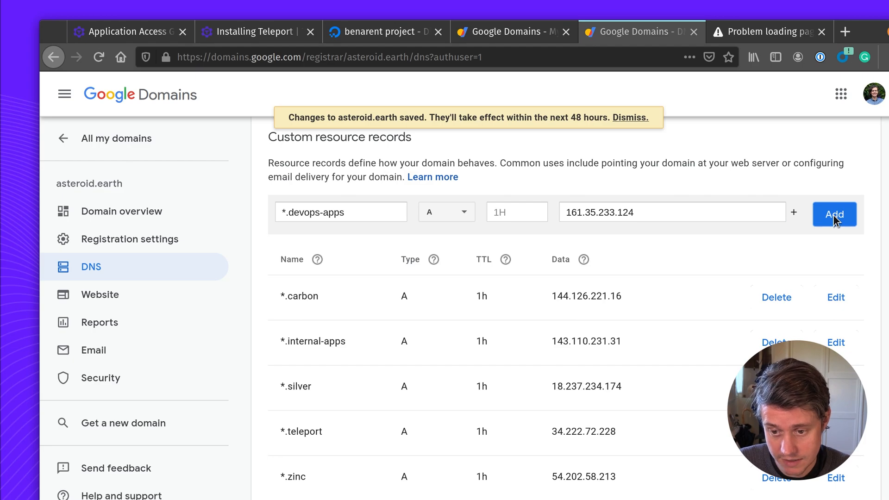
click(834, 215)
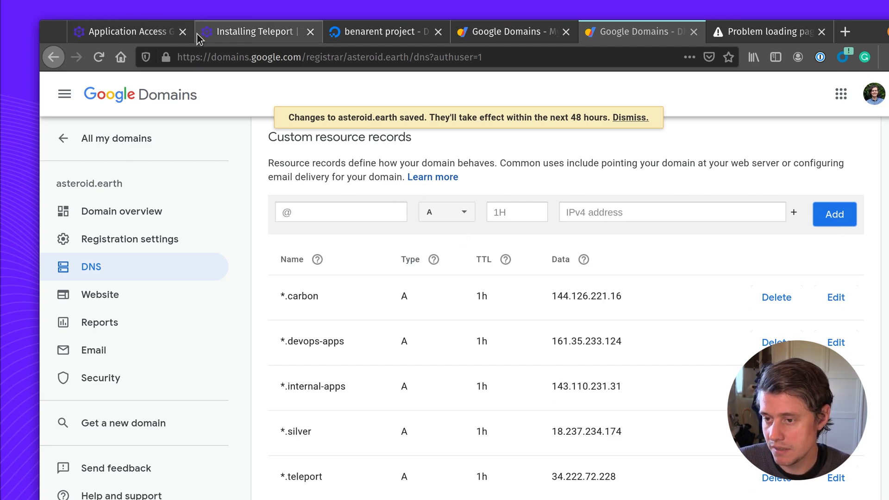
Run apt-get update, install the teleport package, and confirm it reports version 6.0.2
click(128, 31)
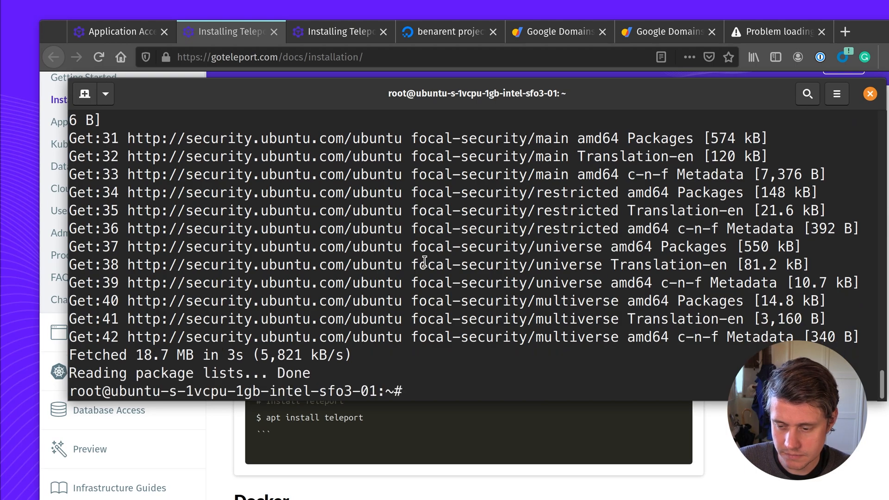
text(apt-get update)
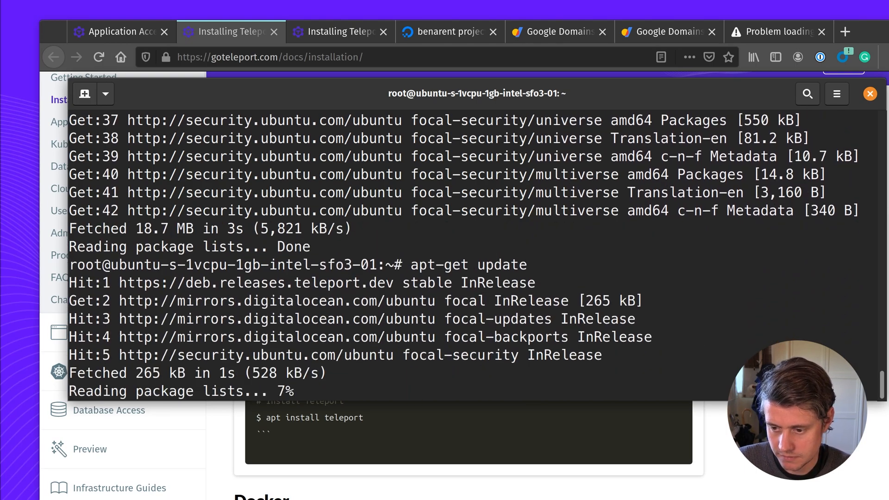
text(apt install te)
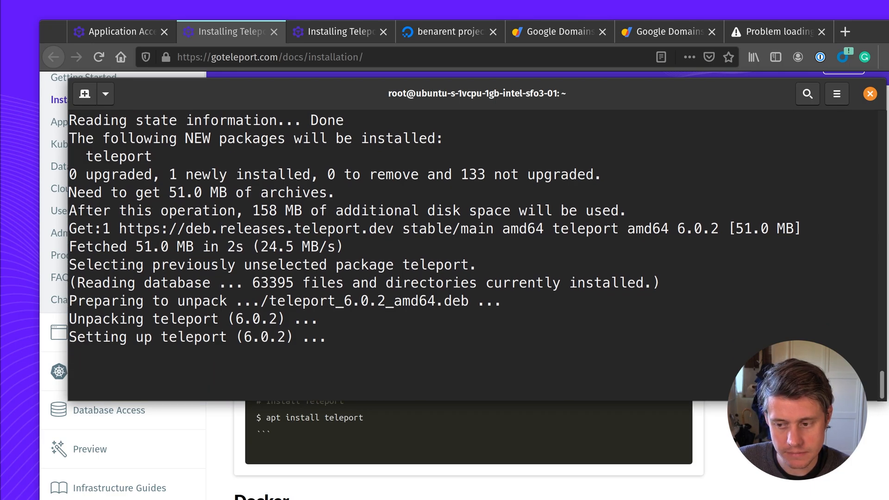
text(teleport version)
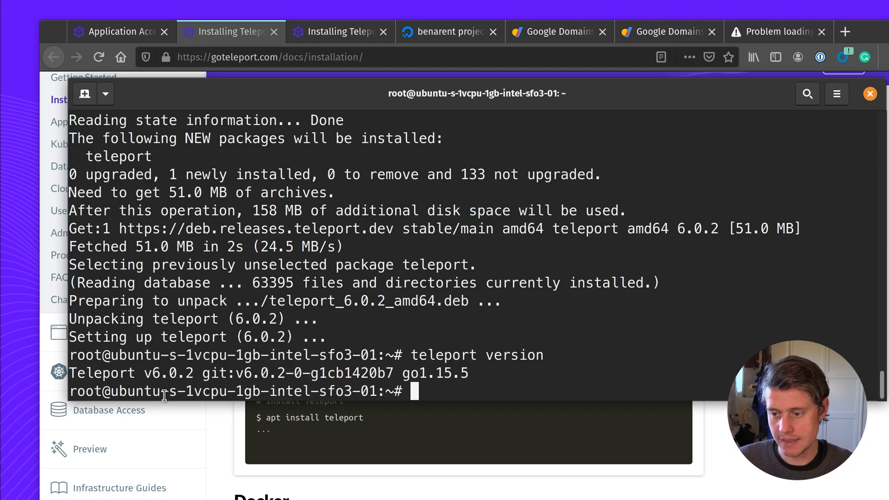
double_click(167, 373)
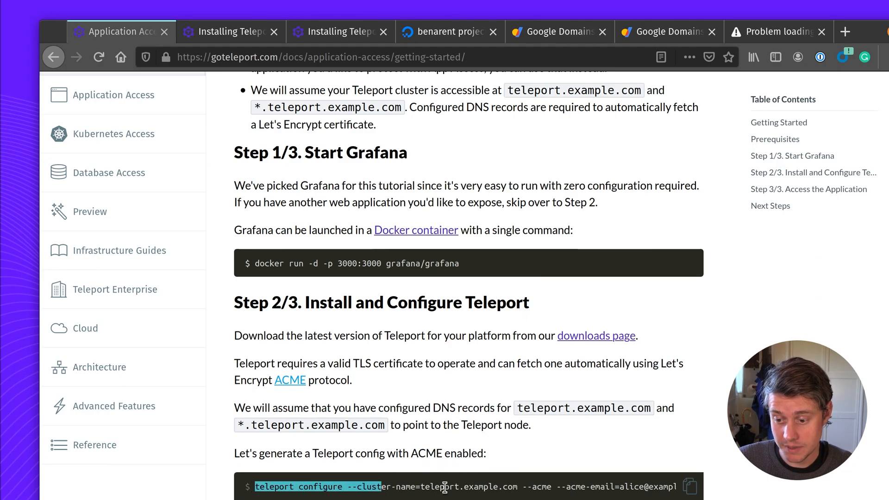
click(691, 487)
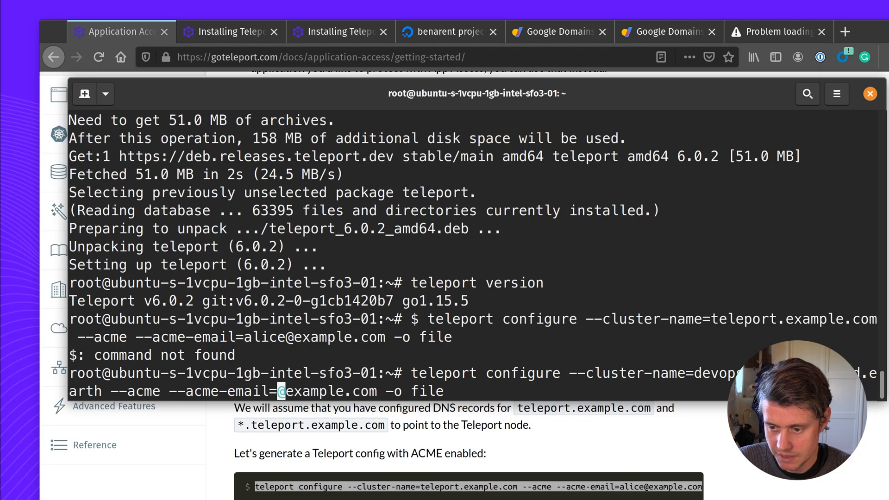
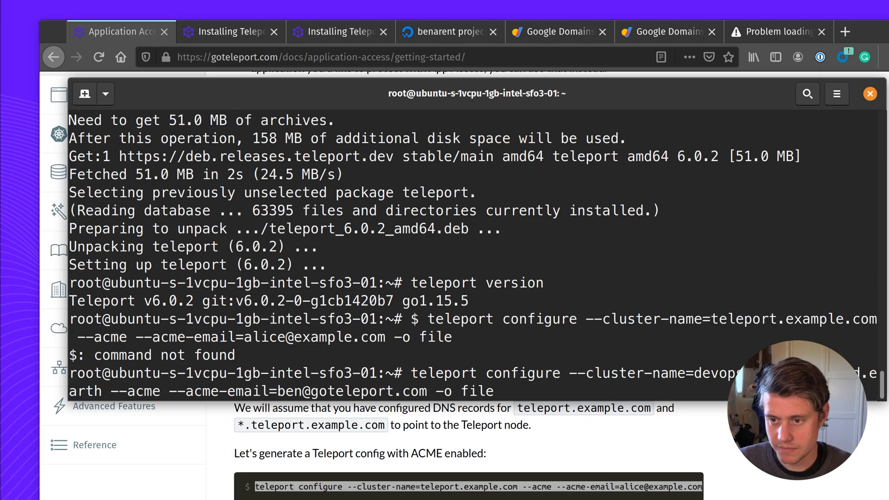
click(663, 31)
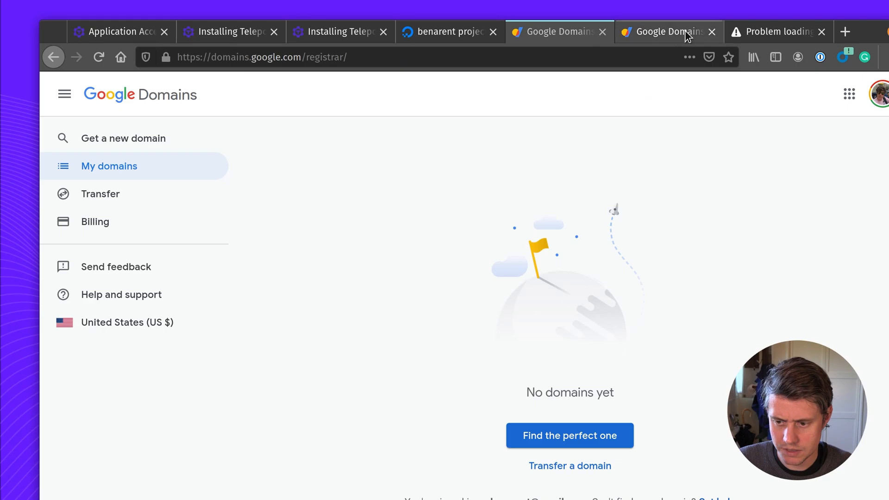
click(667, 32)
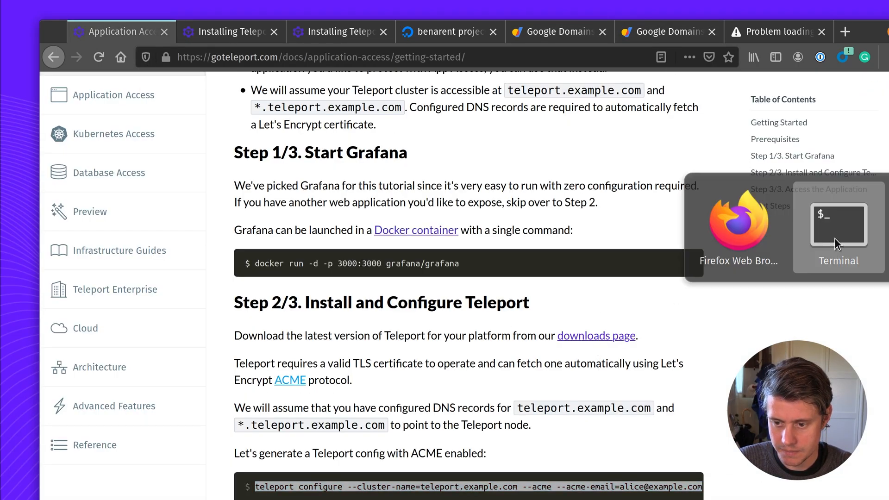
click(838, 221)
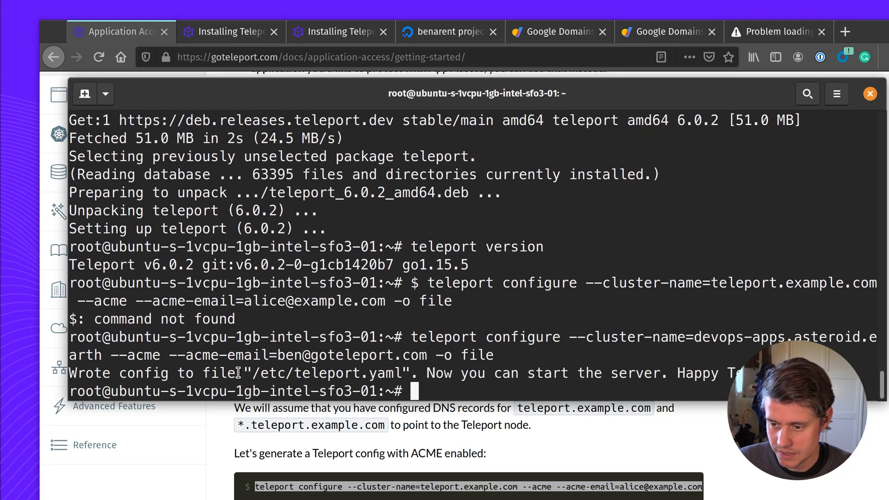
Review the generated /etc/teleport.yaml configuration to its end
drag(252, 373, 403, 373)
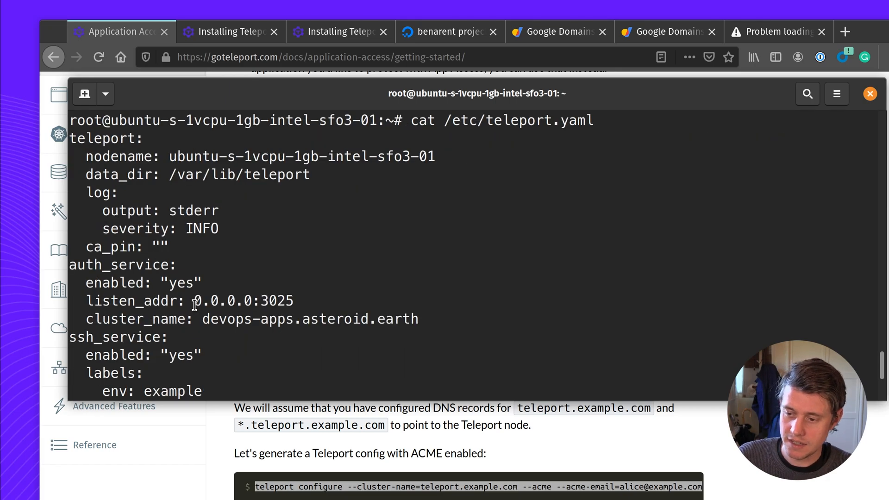
scroll(down, 3)
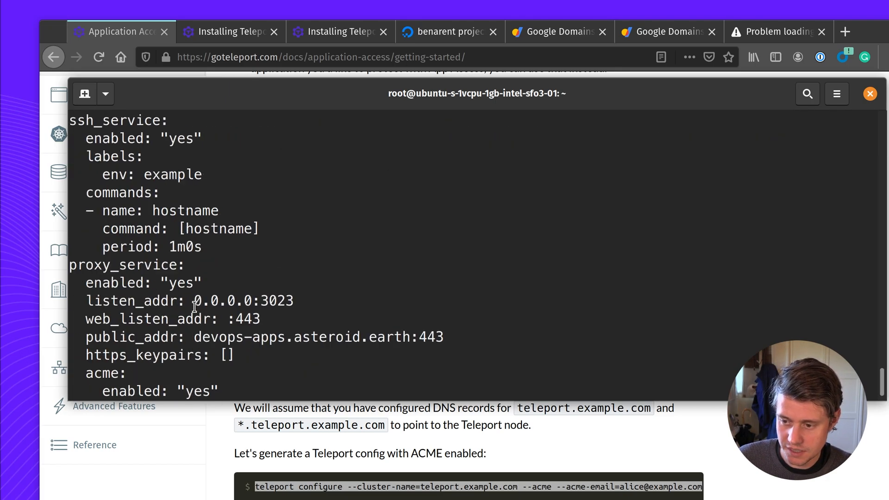
key(Return)
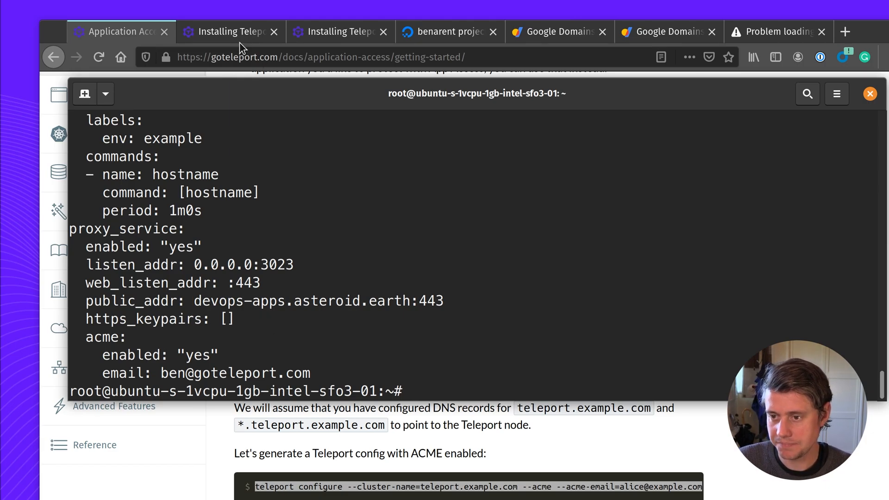
click(870, 93)
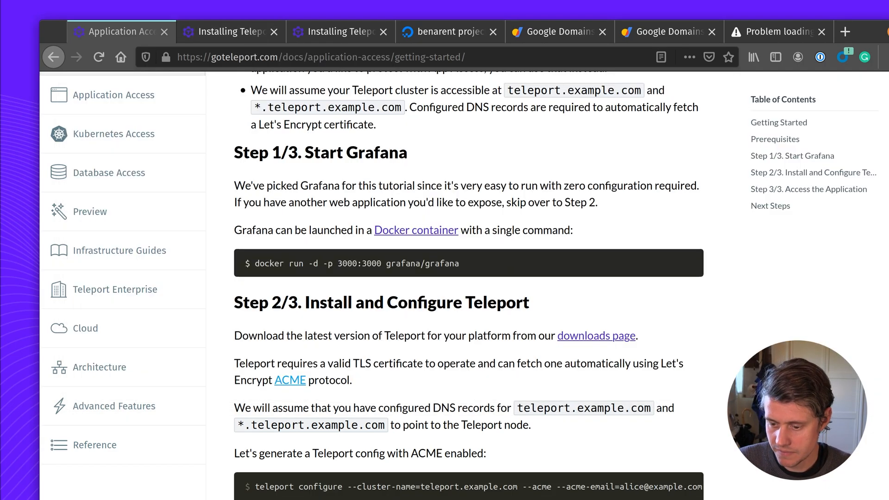
scroll(down, 3)
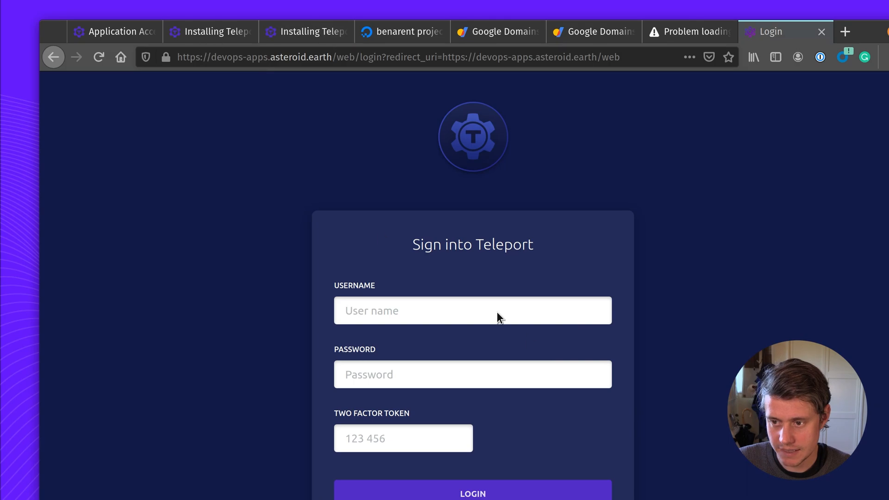
mouse_move(460, 272)
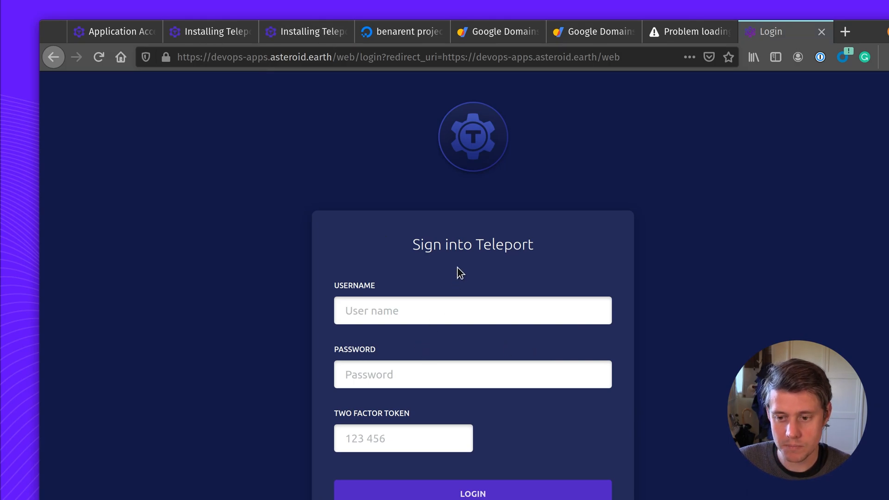
mouse_move(452, 262)
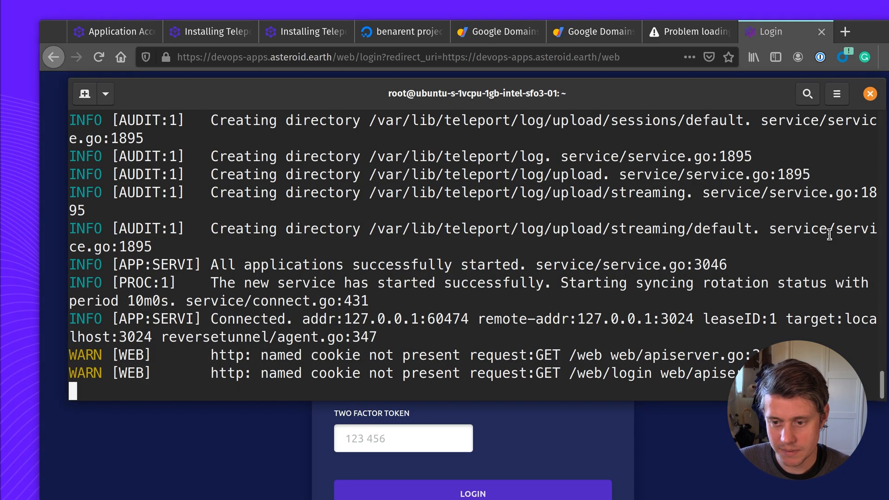
Open a second terminal session on the server and look up the user-creation step in the guide
click(85, 93)
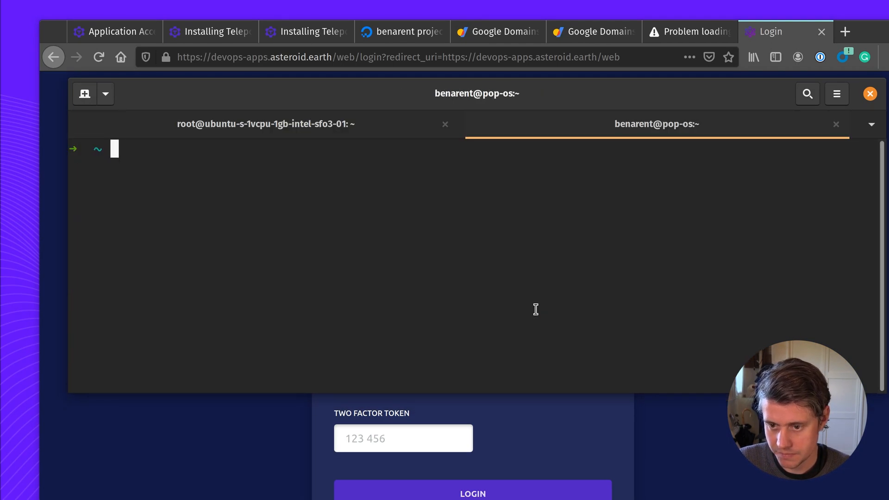
click(655, 124)
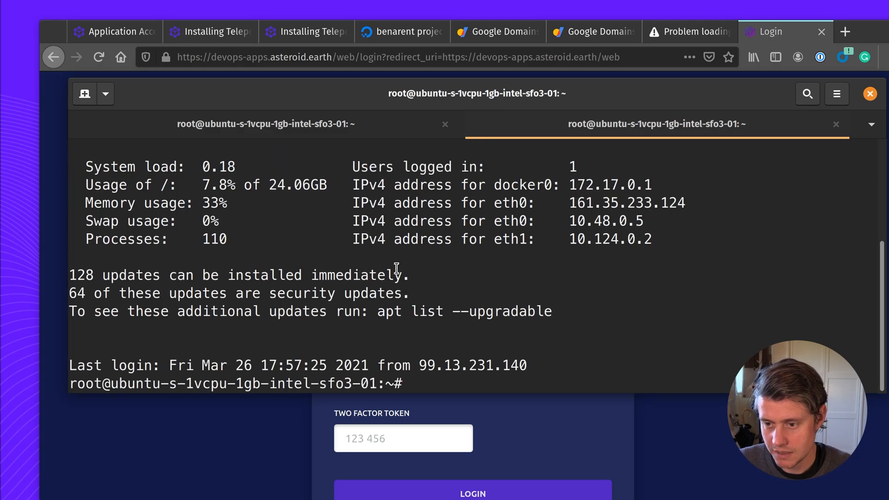
click(209, 31)
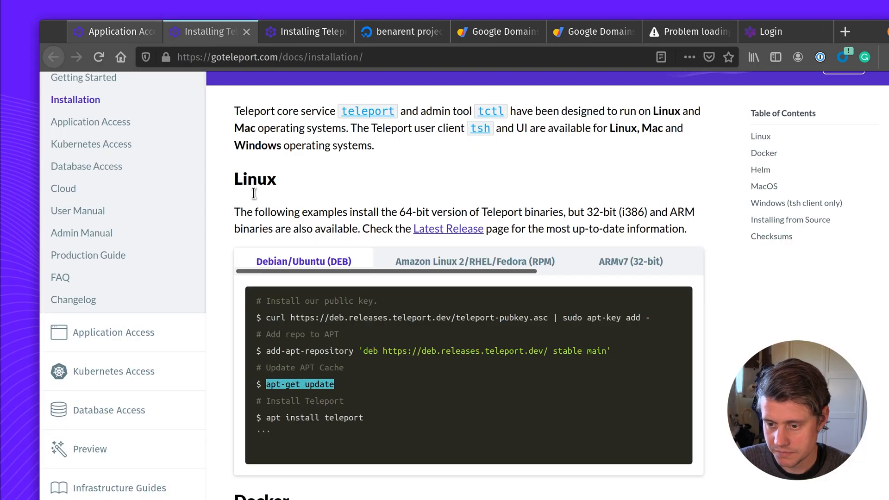
click(113, 32)
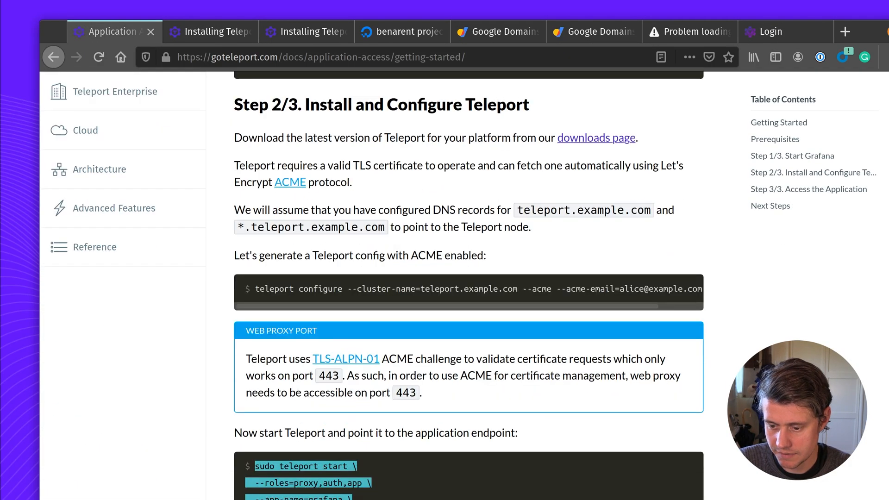
scroll(down, 3)
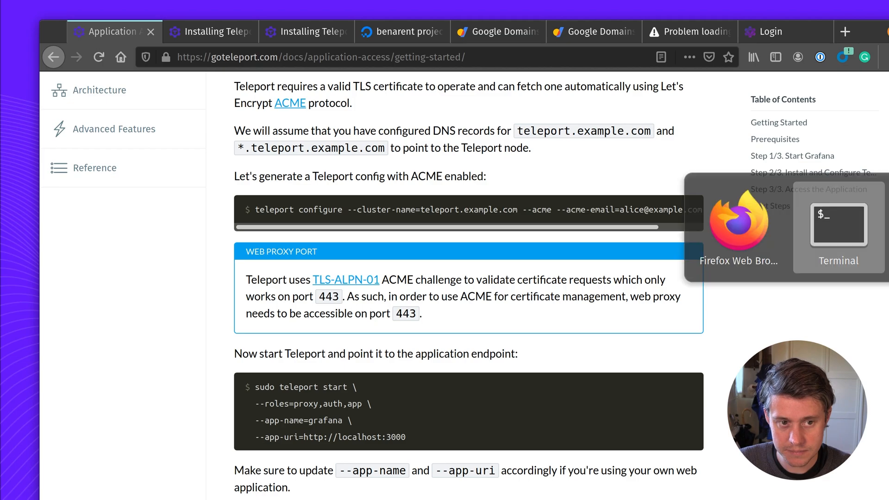
click(838, 227)
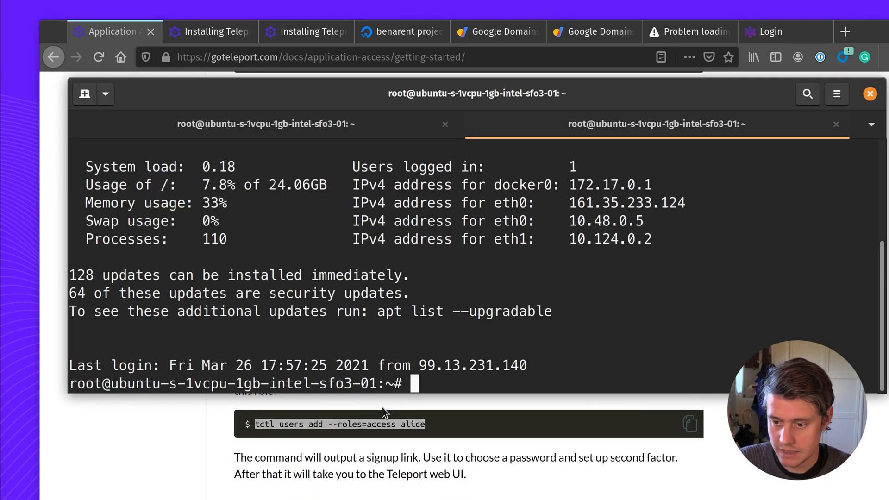
Create Teleport user benarent with the access role and select its invite link
text(tctl users add --roles=access alice)
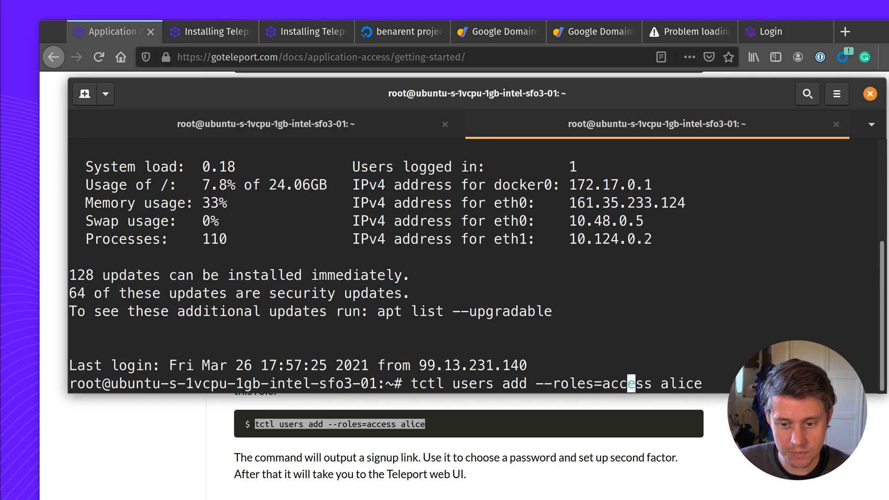
text(bena)
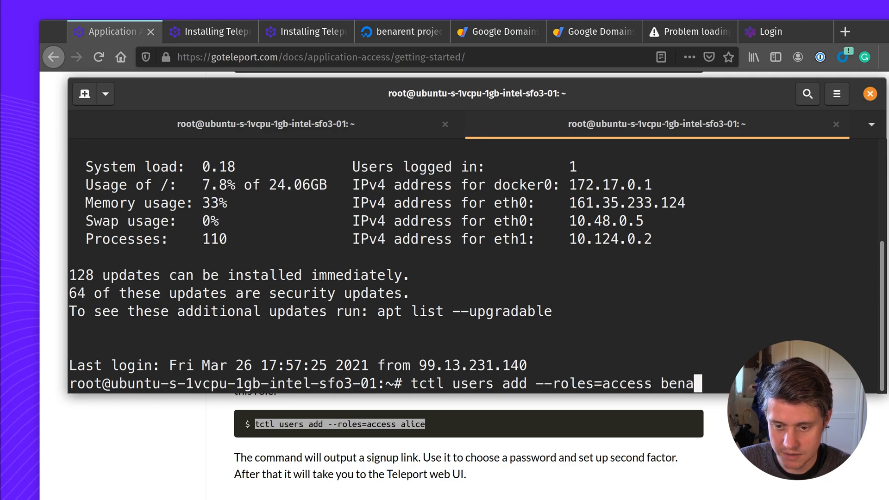
text(rent)
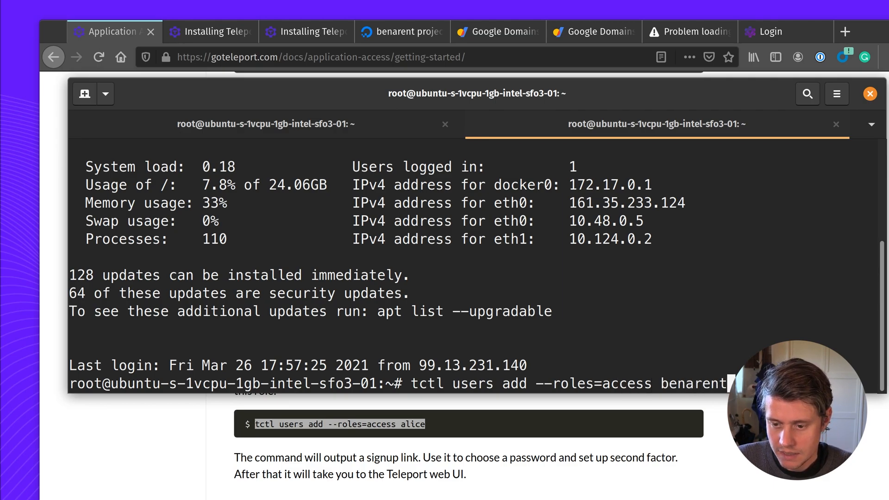
key(Return)
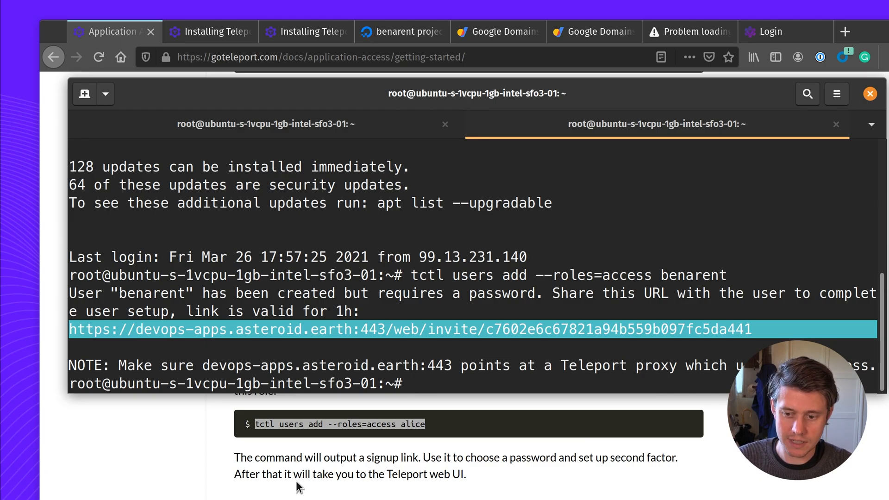
click(845, 31)
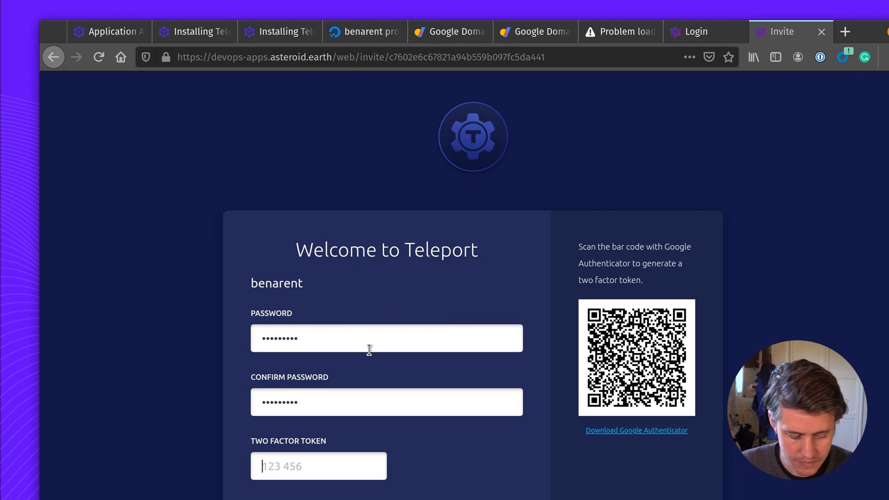
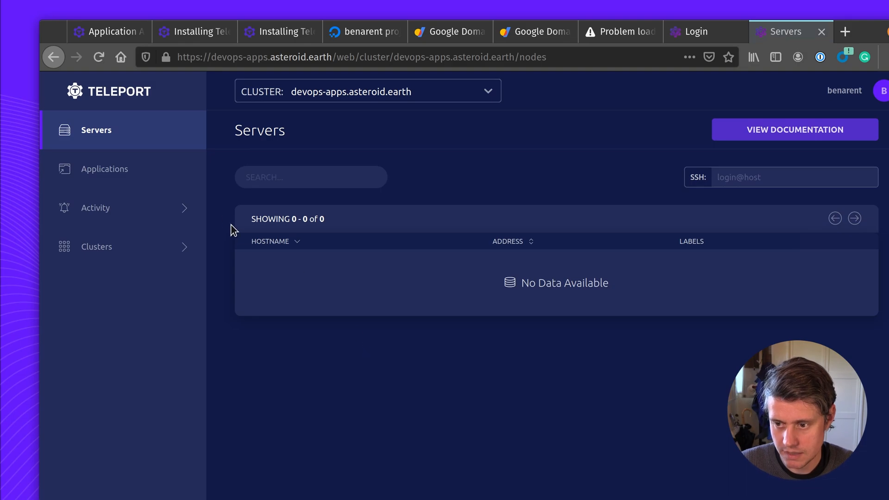
Submit the signup with the two-factor token and open Applications to see grafana
click(104, 168)
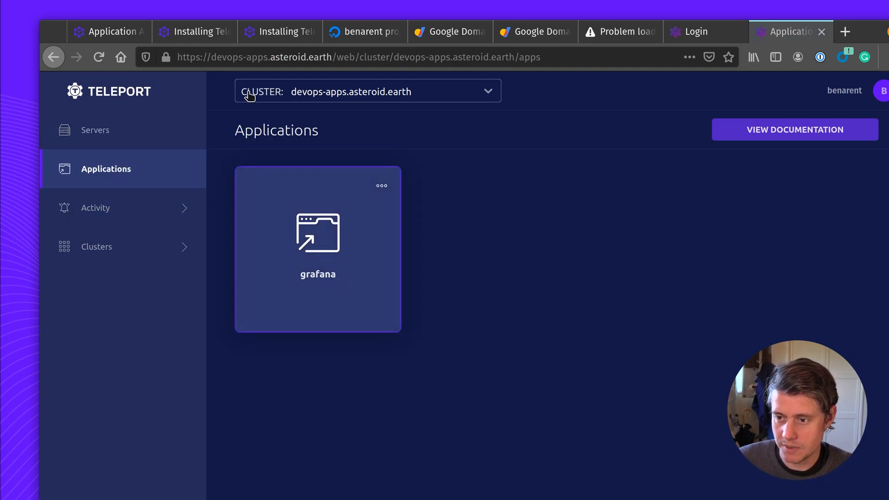
mouse_move(364, 305)
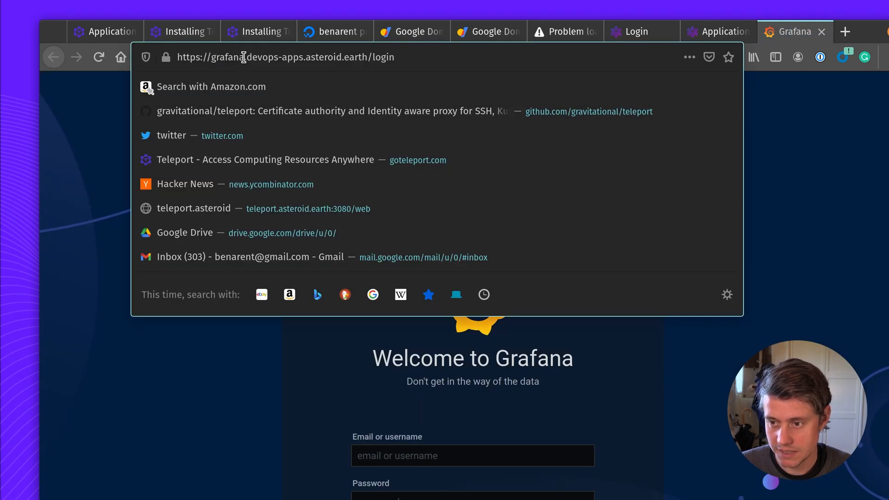
Verify the grafana subdomain in the address, open Grafana's Home dashboard, then return to the guide
double_click(230, 57)
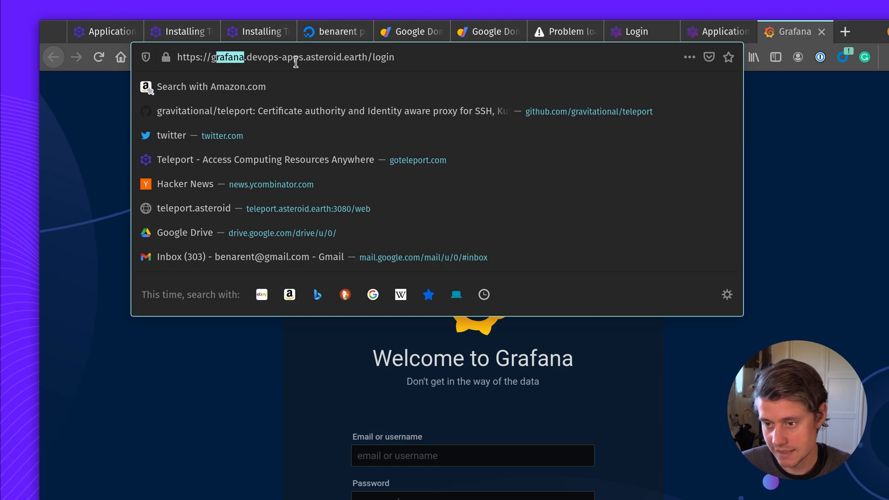
mouse_move(184, 331)
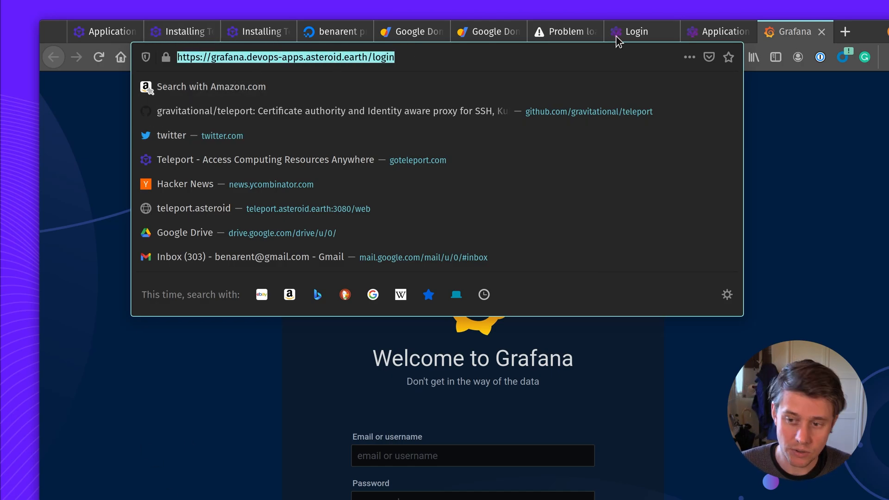
click(717, 31)
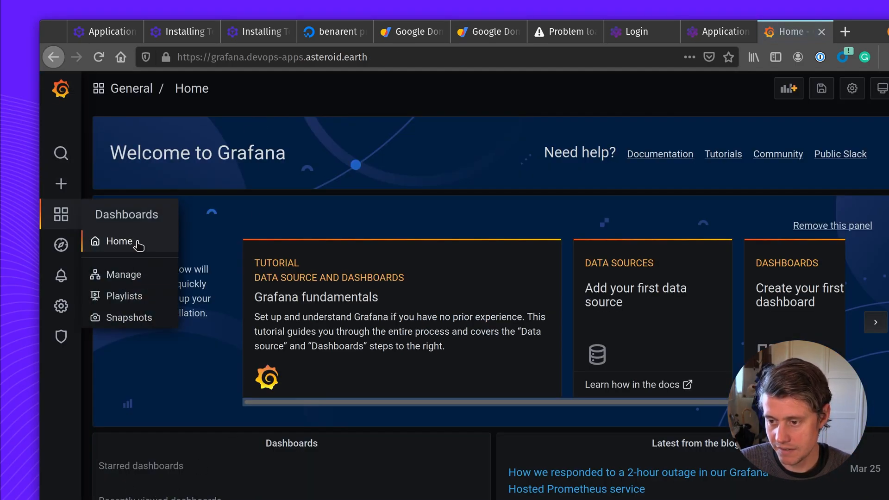
click(123, 275)
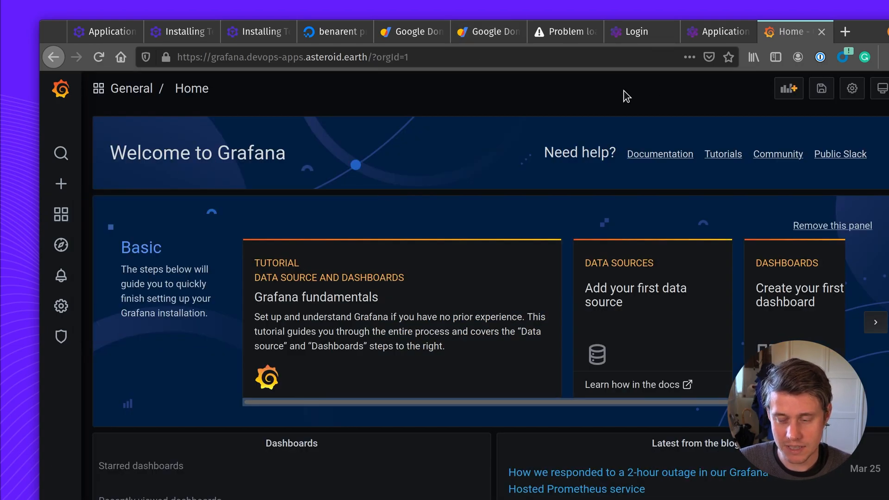
click(105, 31)
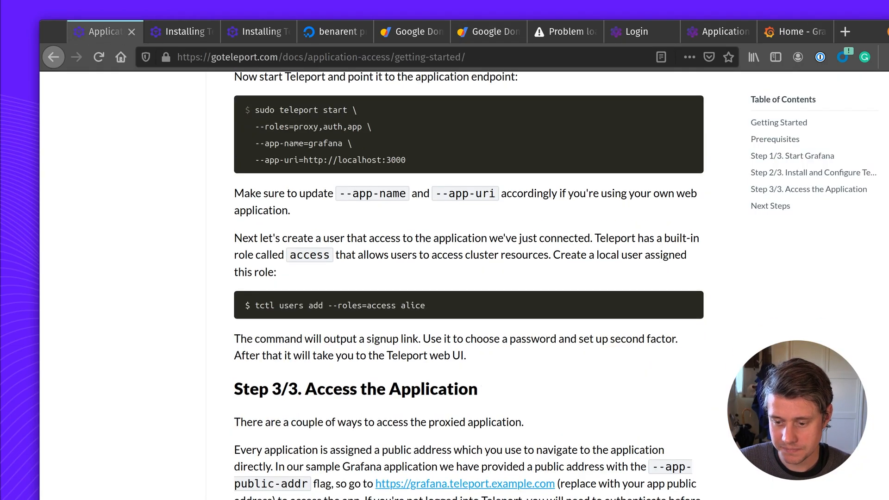
Scroll the Application Access guide down through Step 3/3 to Next Steps
scroll(down, 3)
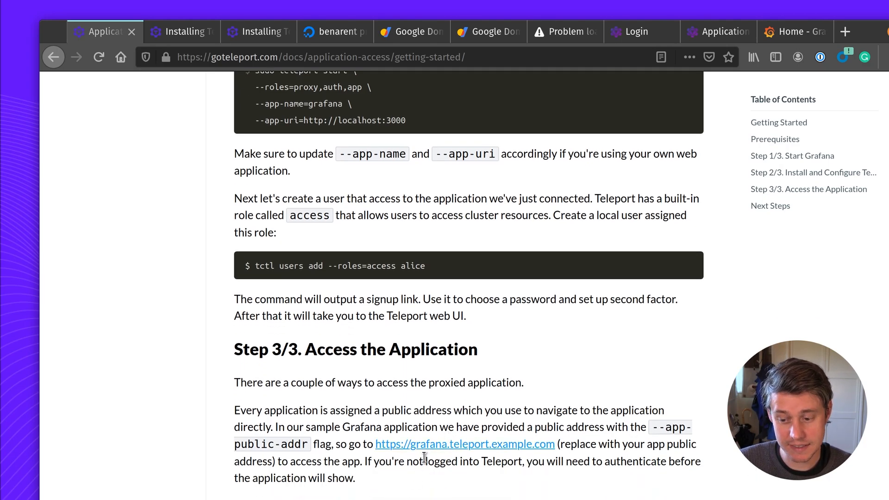
scroll(down, 3)
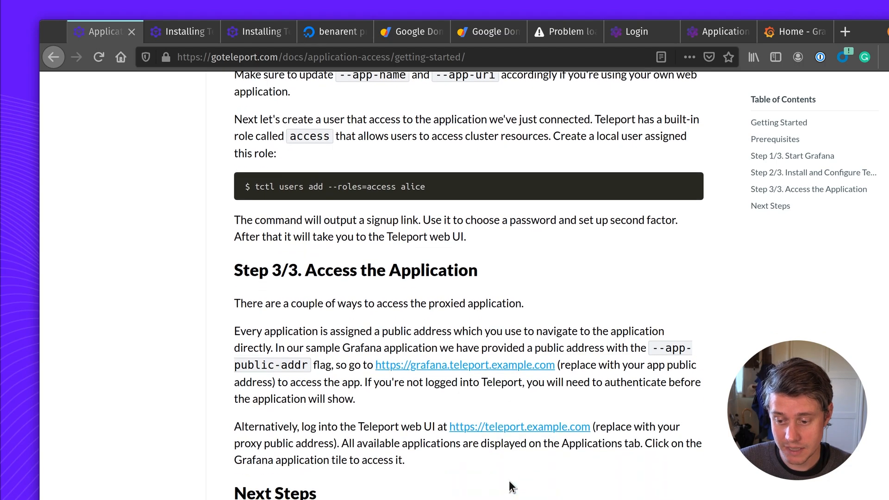
scroll(down, 3)
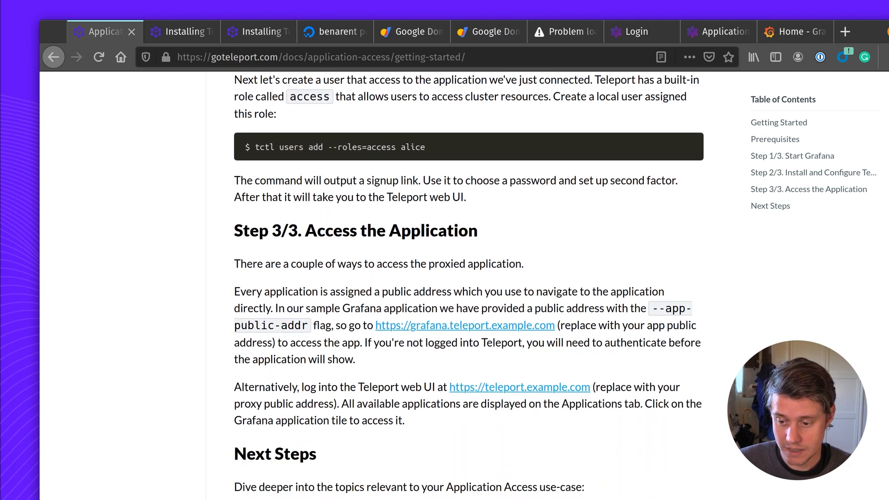